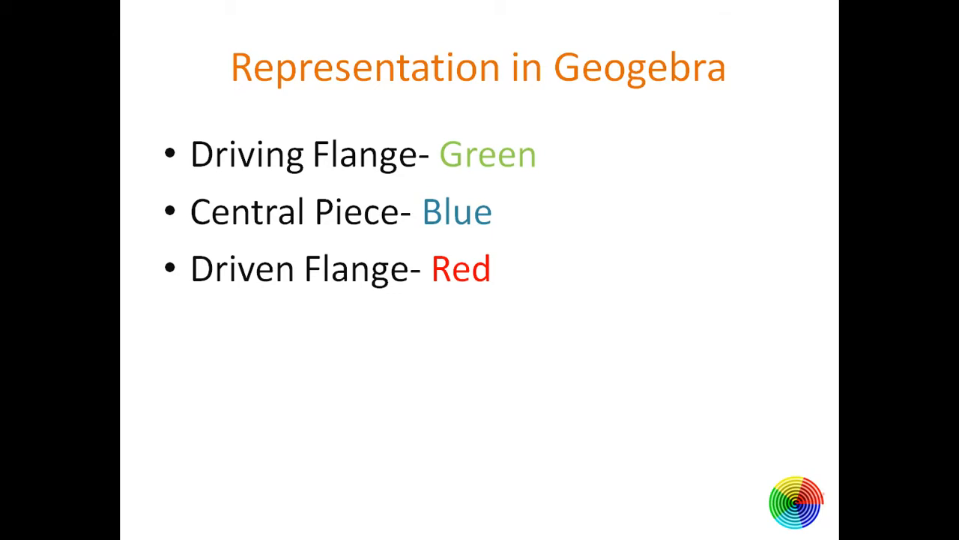
- Advance to the 'Representation in Geogebra' slide listing green, blue and red parts
click(16, 524)
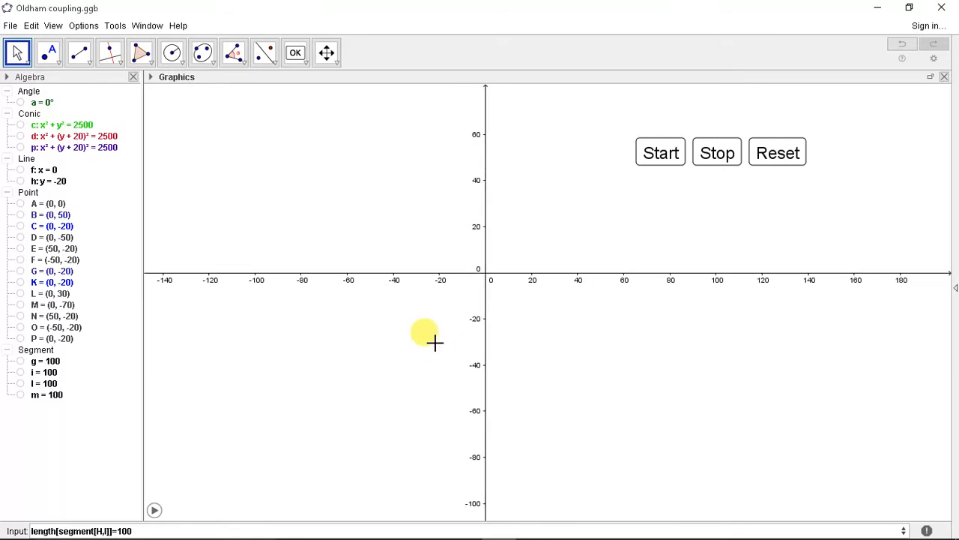
mouse_move(67, 169)
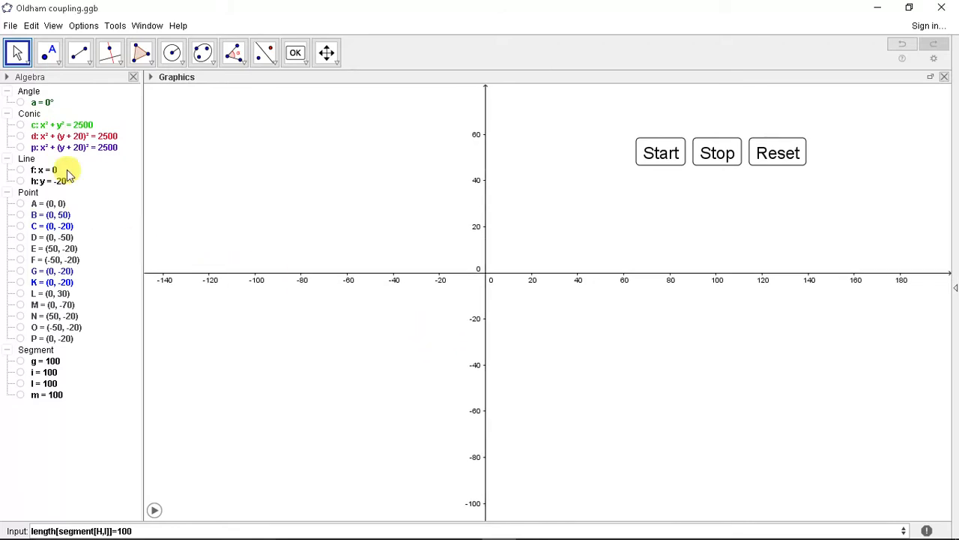
- Reveal driving-flange circle c (x² + y² = 2500) and centre it in the view
click(19, 124)
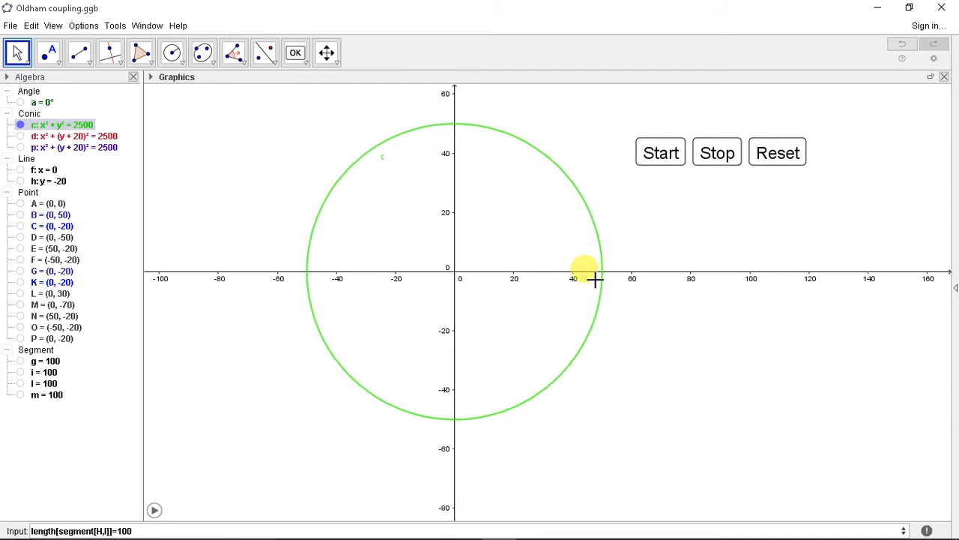
drag(594, 282, 388, 267)
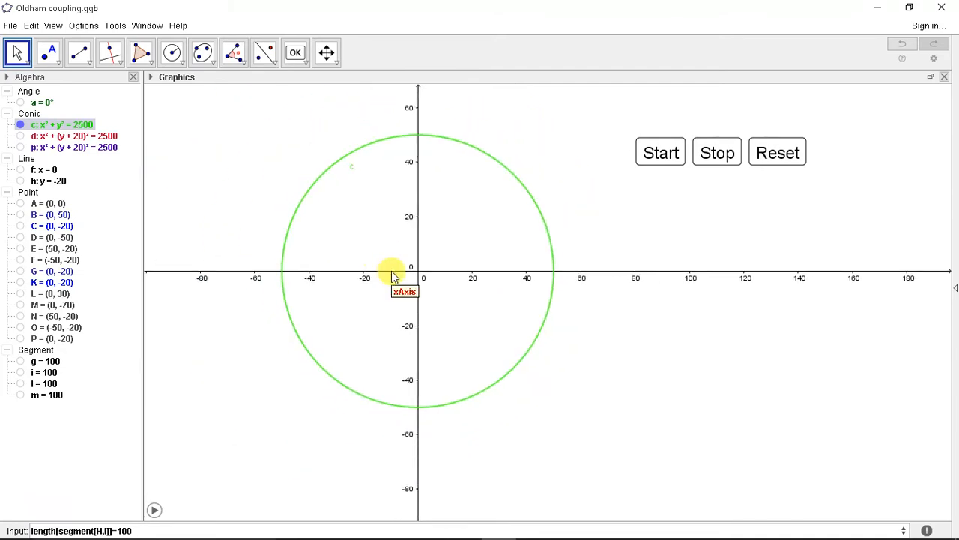
mouse_move(22, 216)
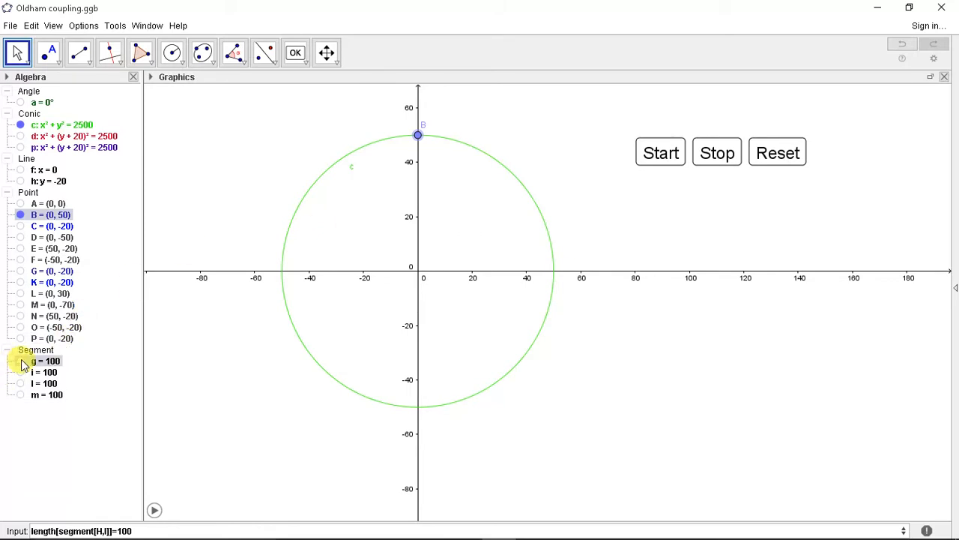
- Reveal diameter g, start the angle animation and stop it at 30°
right_click(46, 360)
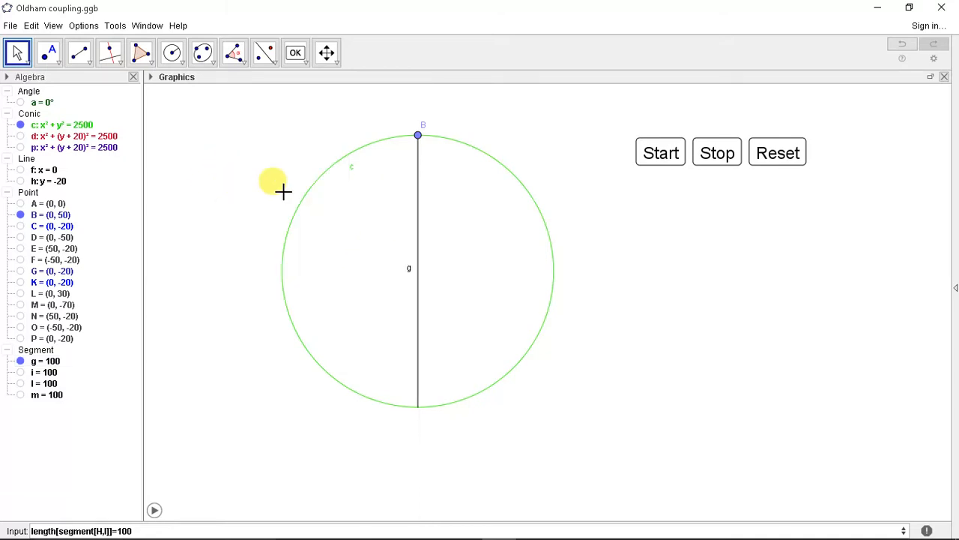
click(659, 153)
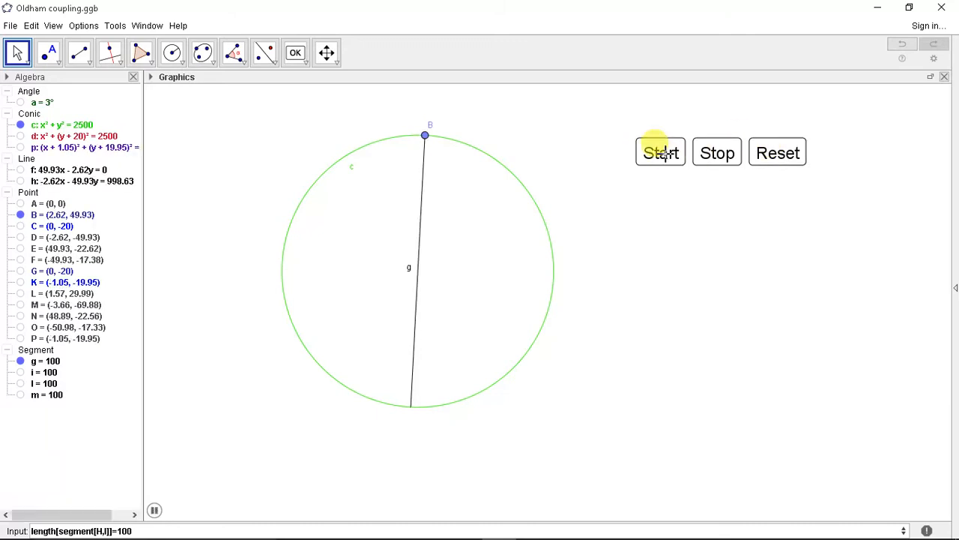
click(660, 153)
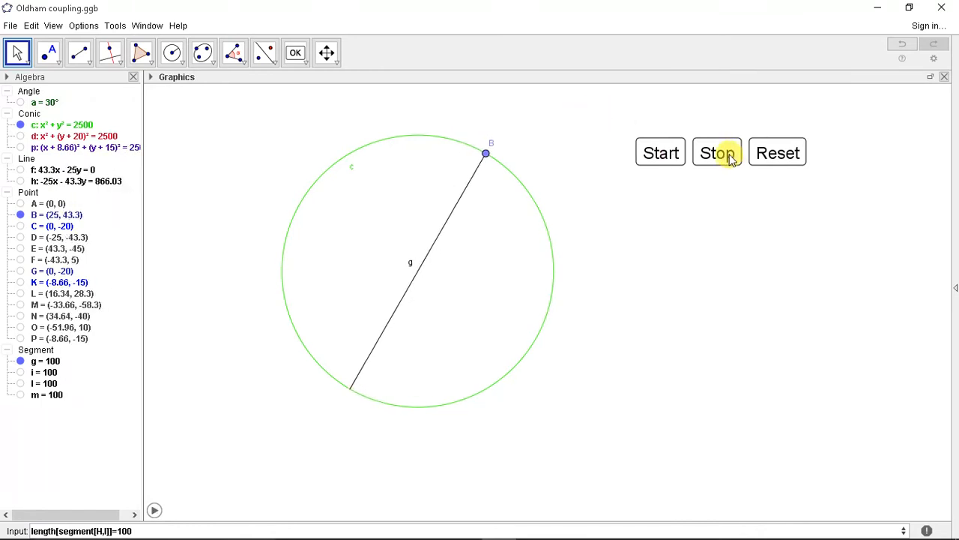
mouse_move(222, 234)
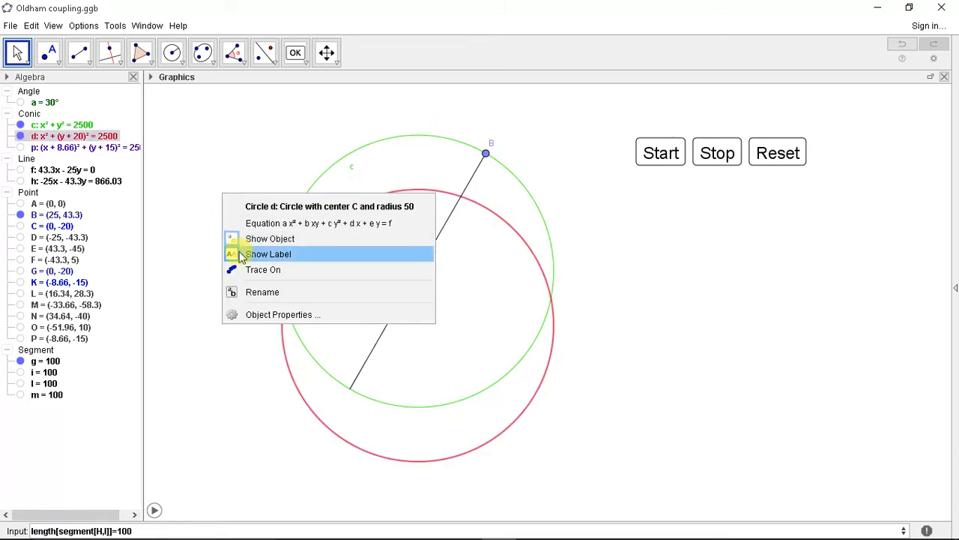
- Label red circle d and reveal its centre point C at (0, −20)
click(268, 253)
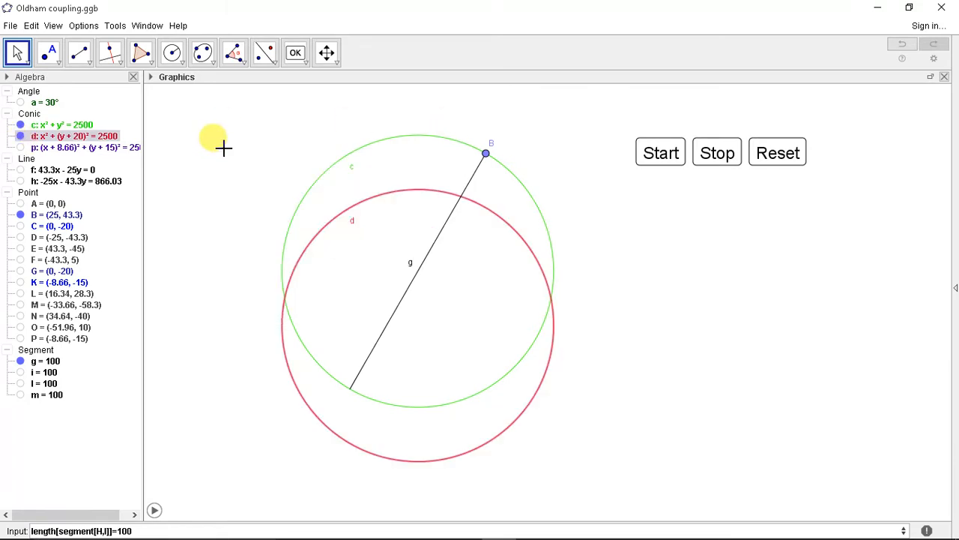
mouse_move(519, 282)
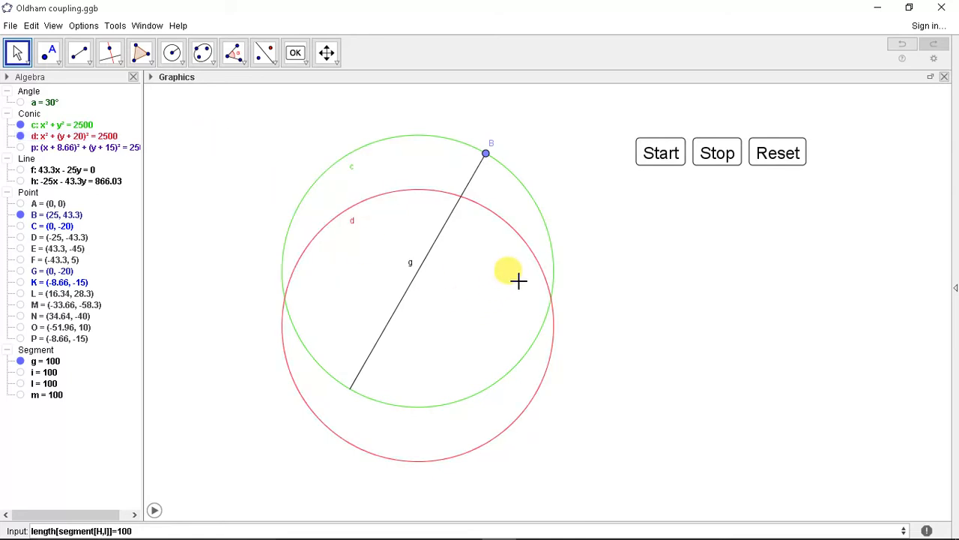
mouse_move(375, 186)
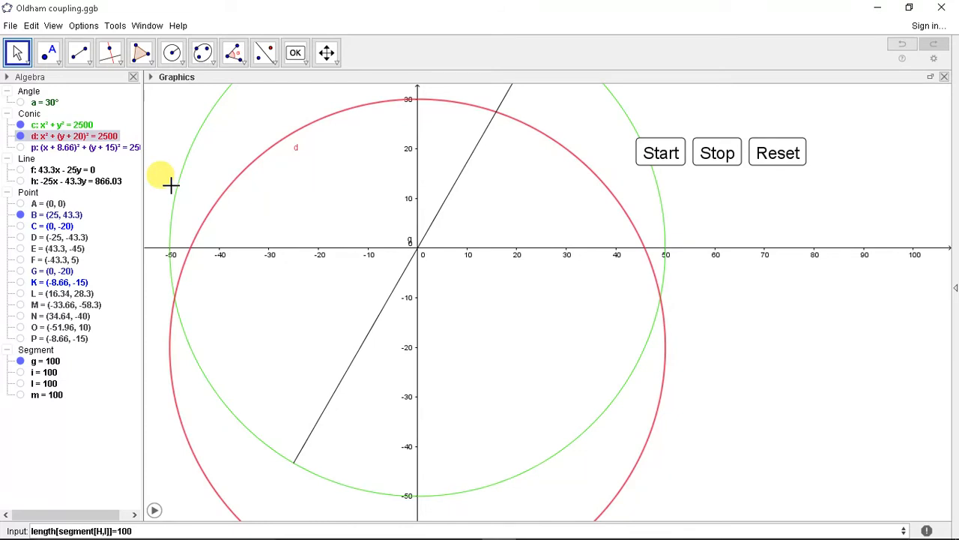
click(42, 225)
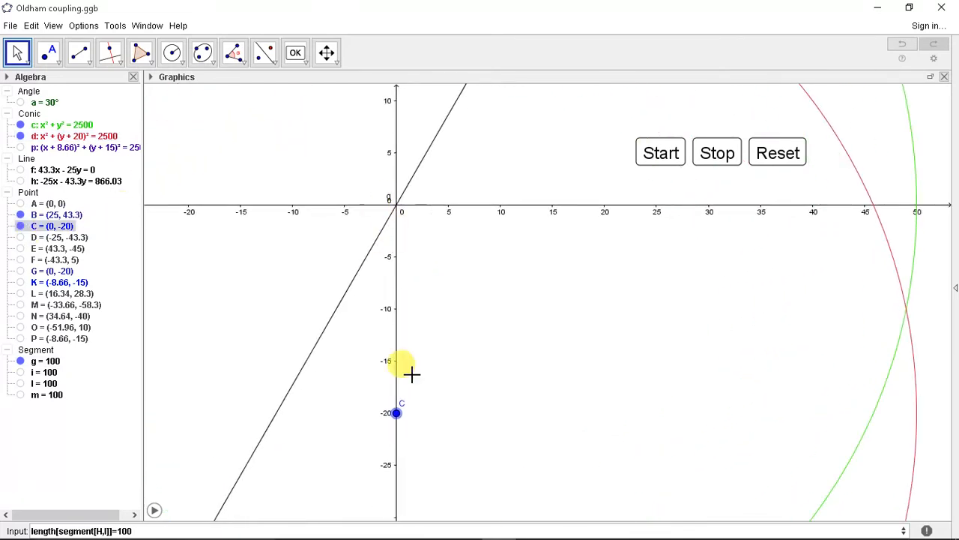
scroll(down, 3)
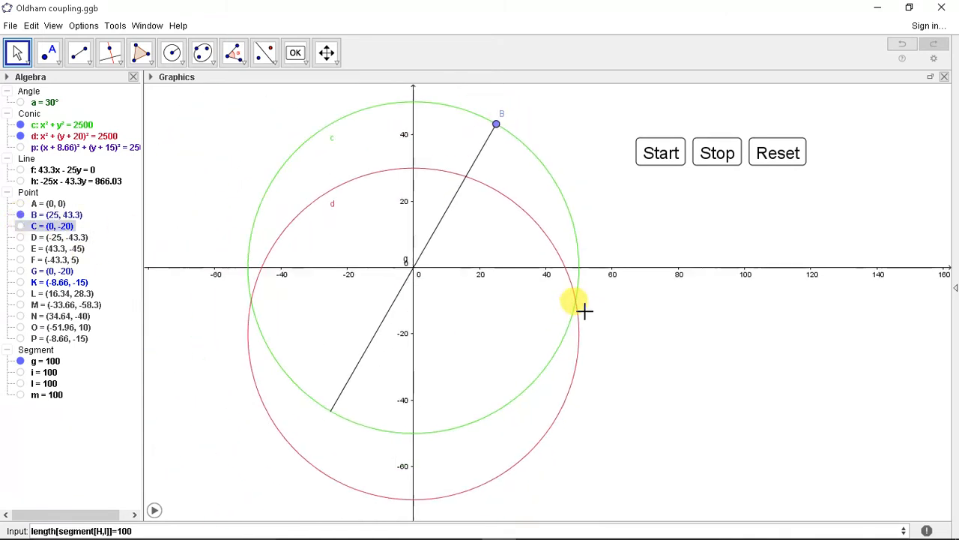
- Recentre the circles, reveal segment i of the driven flange and hide the axes
drag(585, 310, 303, 240)
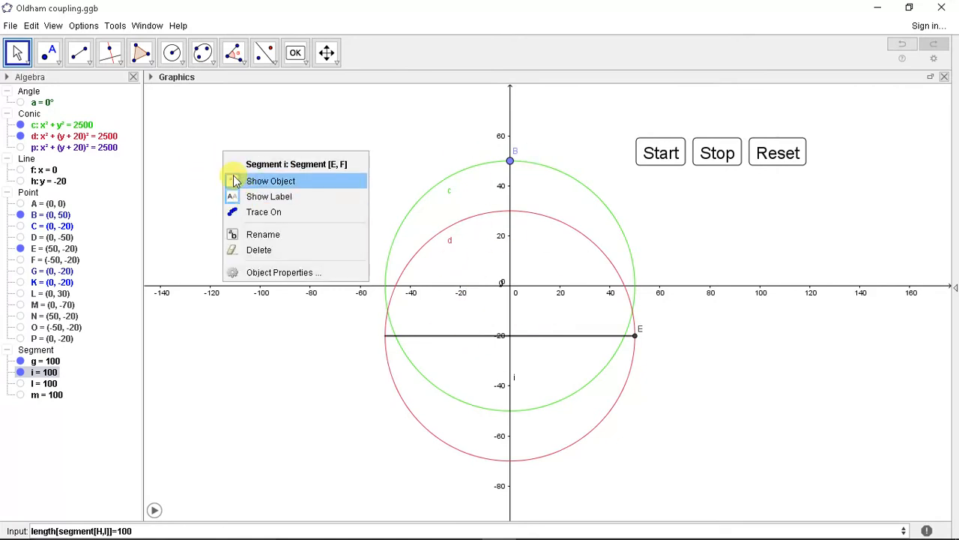
click(270, 180)
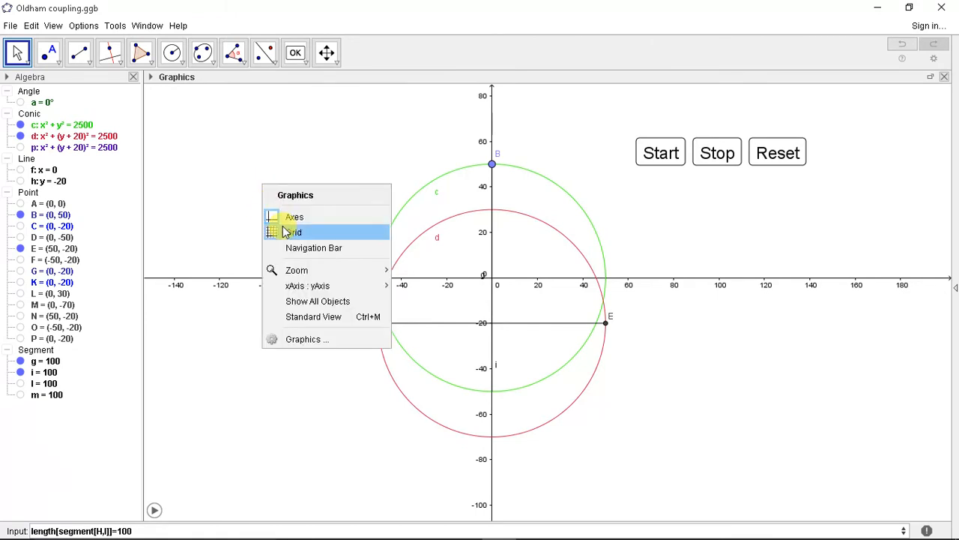
click(293, 216)
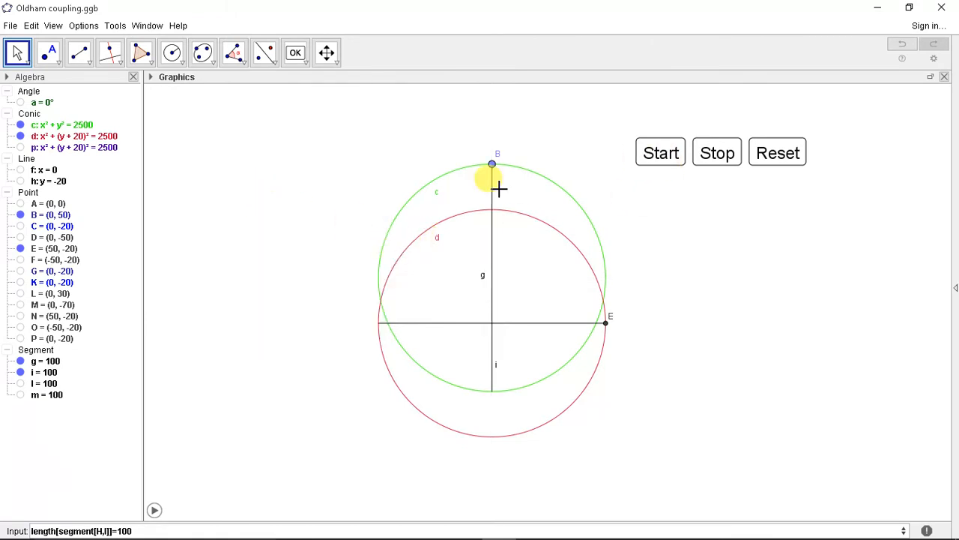
mouse_move(607, 323)
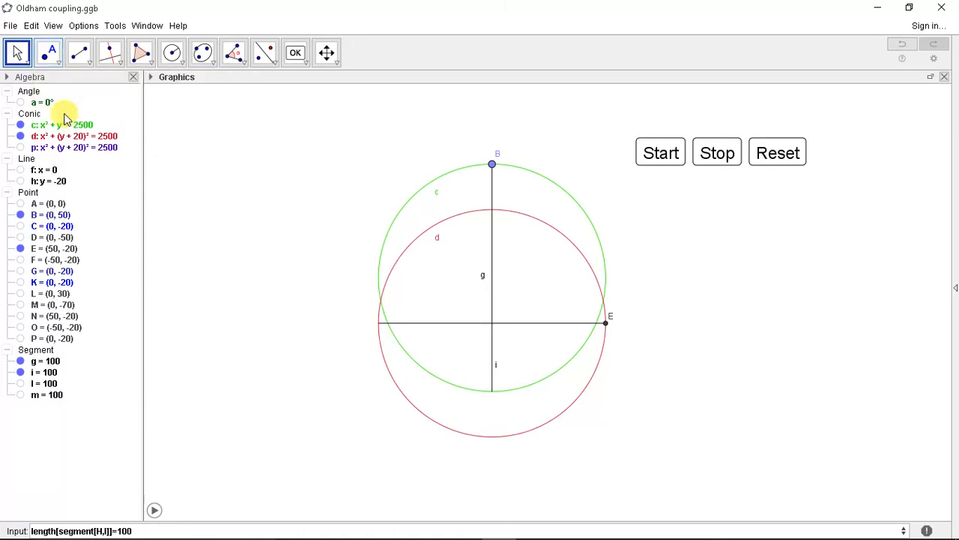
- Make circle p visible so it overlays red circle d in purple
click(75, 147)
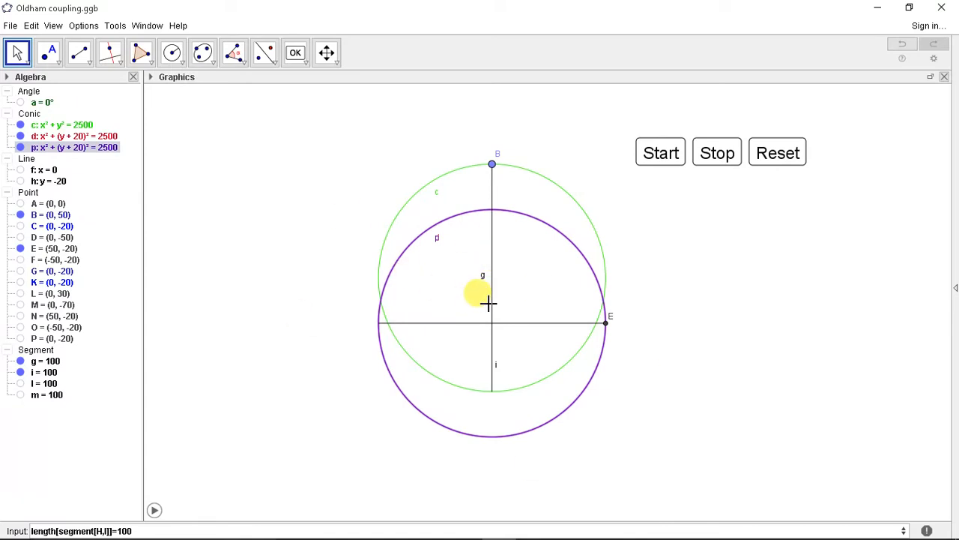
mouse_move(411, 249)
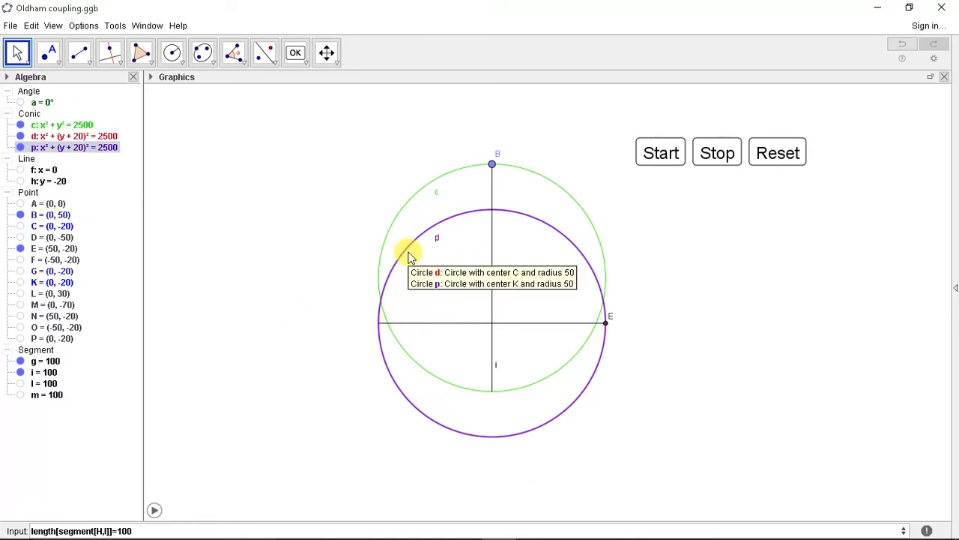
mouse_move(237, 323)
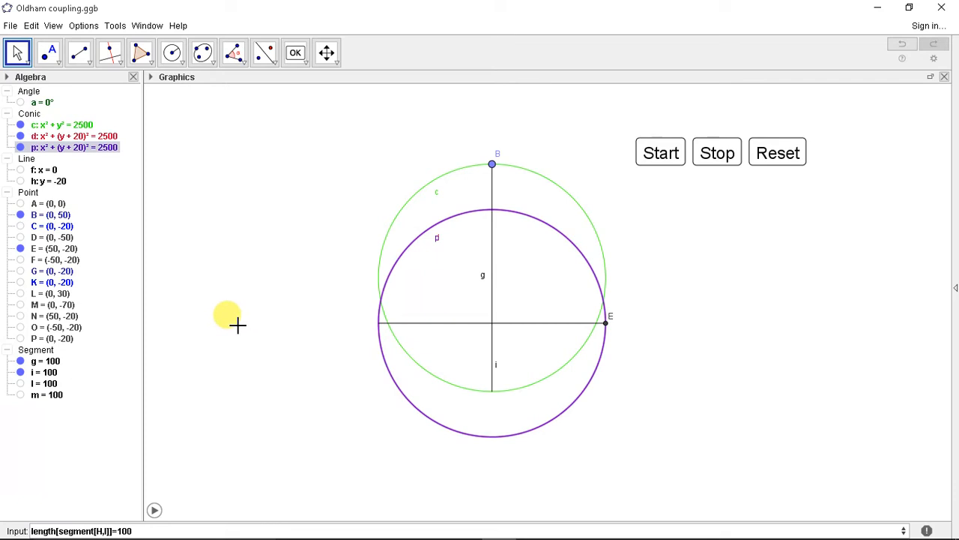
mouse_move(18, 327)
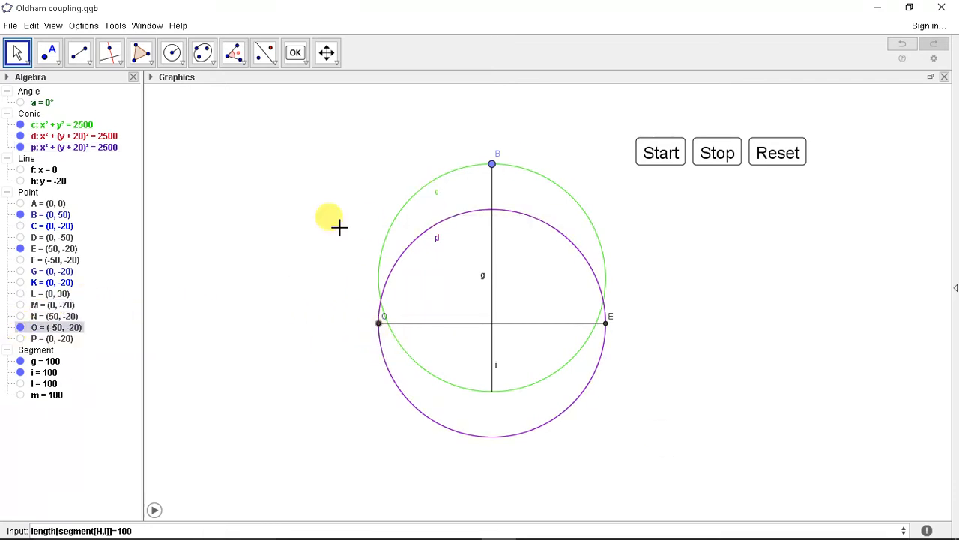
mouse_move(423, 252)
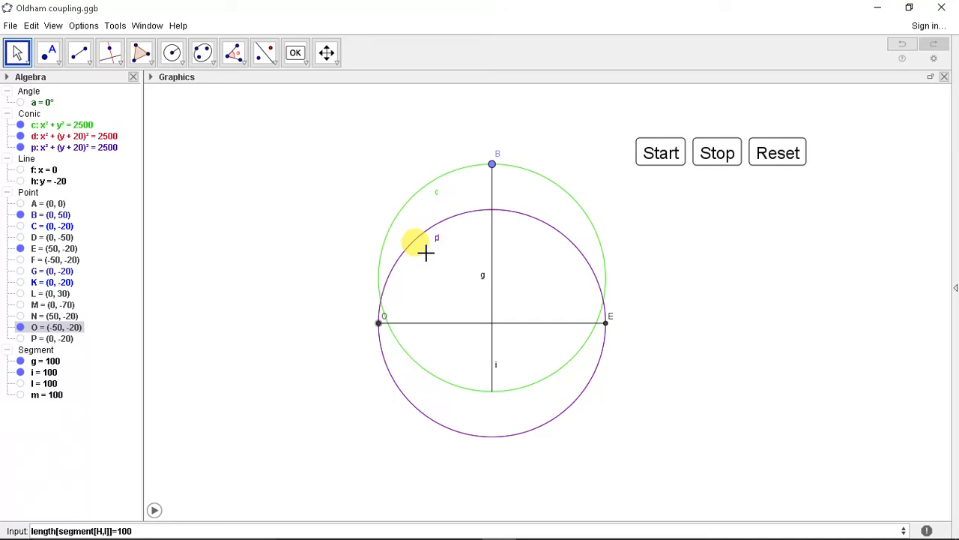
mouse_move(87, 314)
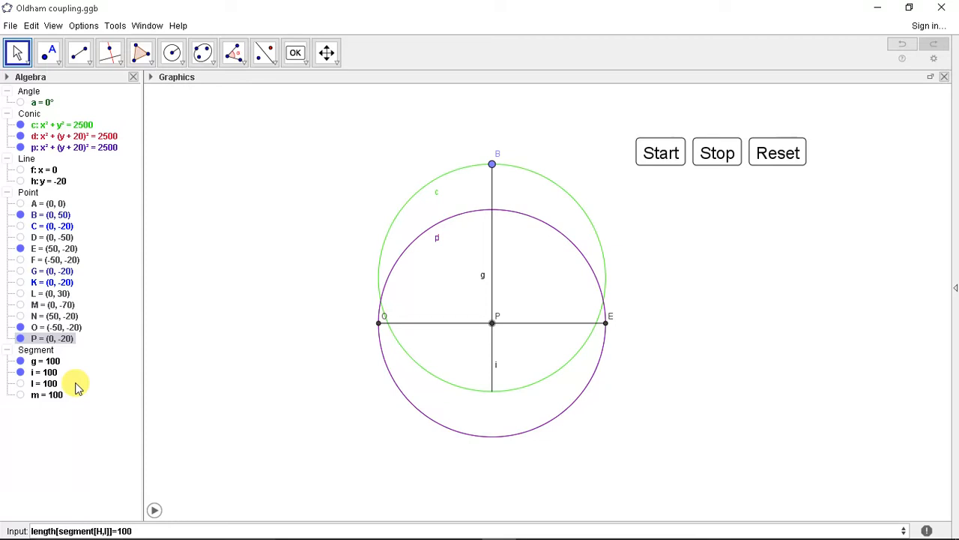
- Make segment m visible across the purple circle through P
click(45, 394)
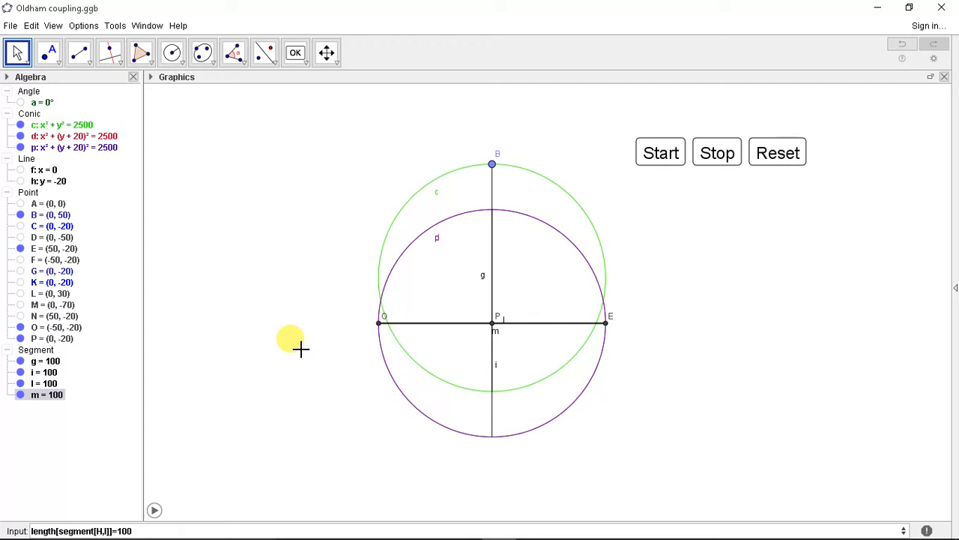
- Run and pause the rotation repeatedly until the coupling reaches about 235°
click(660, 153)
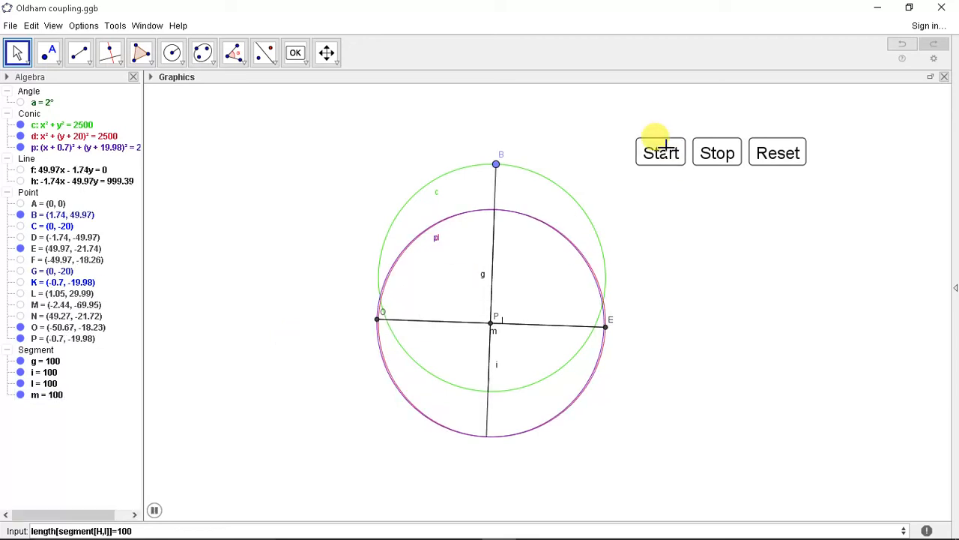
click(659, 153)
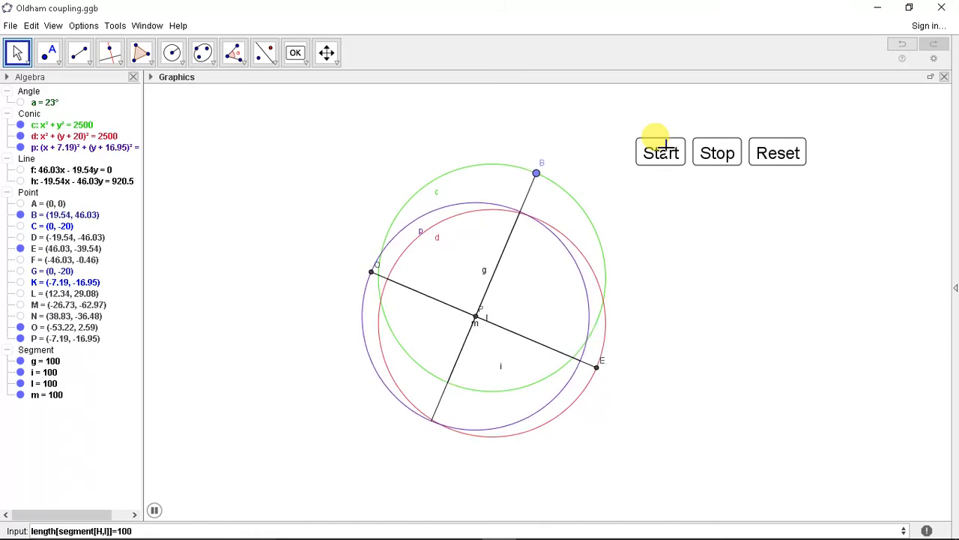
click(659, 153)
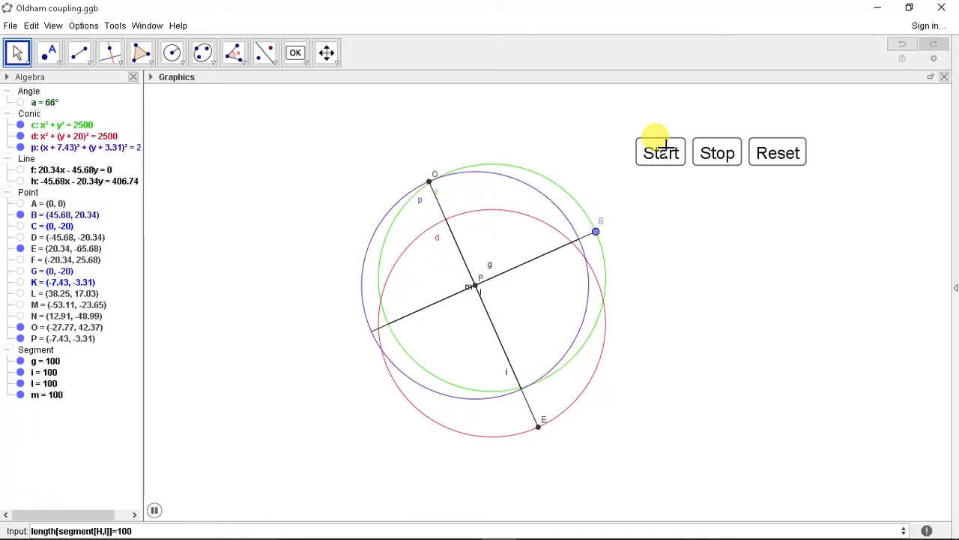
click(659, 153)
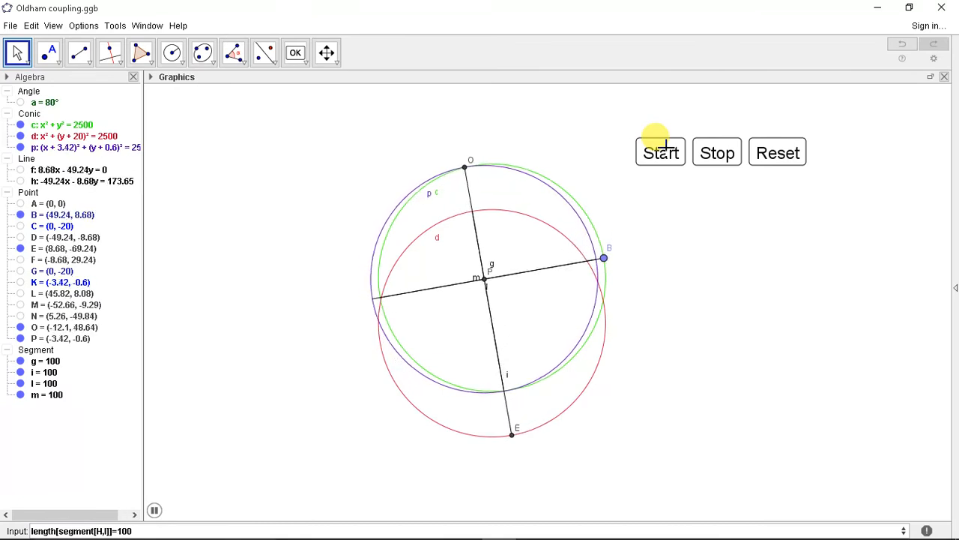
click(660, 152)
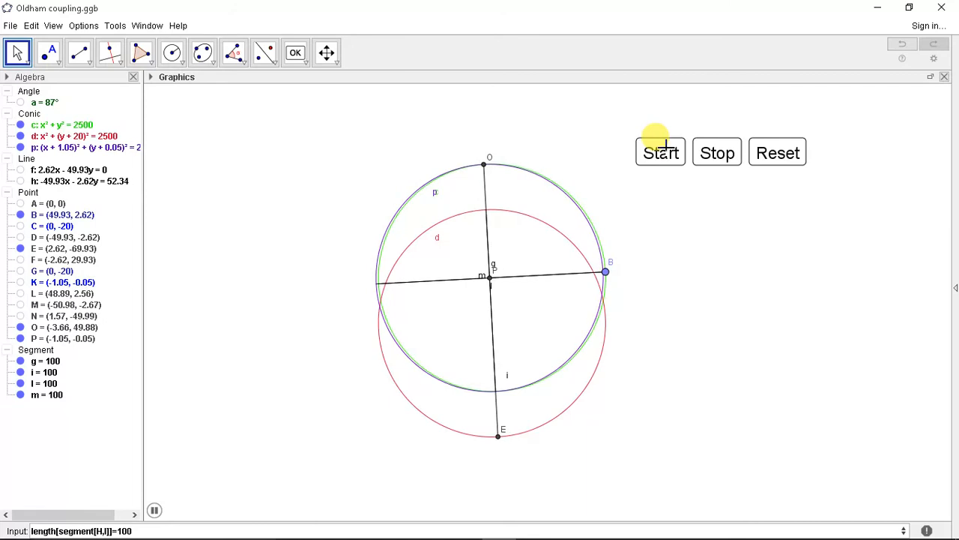
click(660, 153)
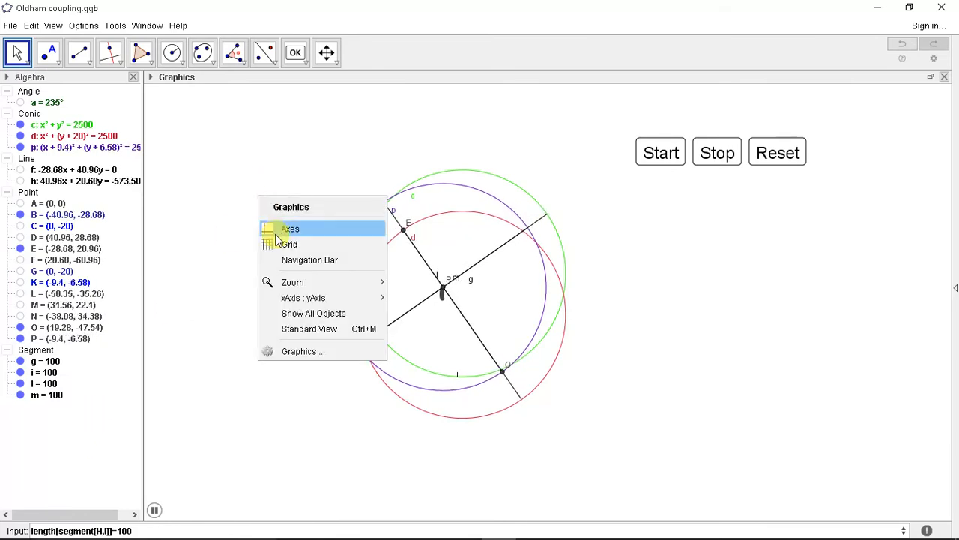
- Turn the coordinate axes back on in the Graphics view
click(289, 228)
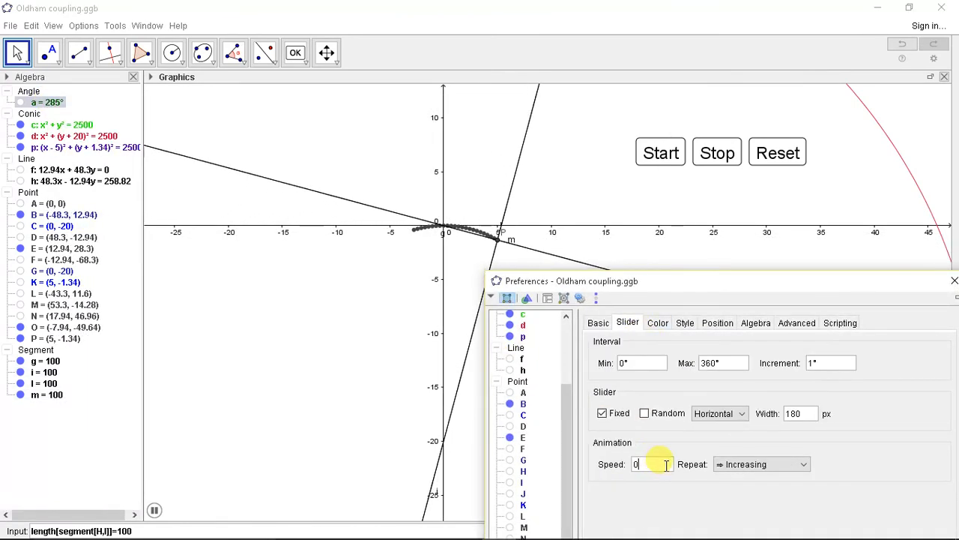
- Set slider a's animation speed to 0.5 and apply it
text(0.5)
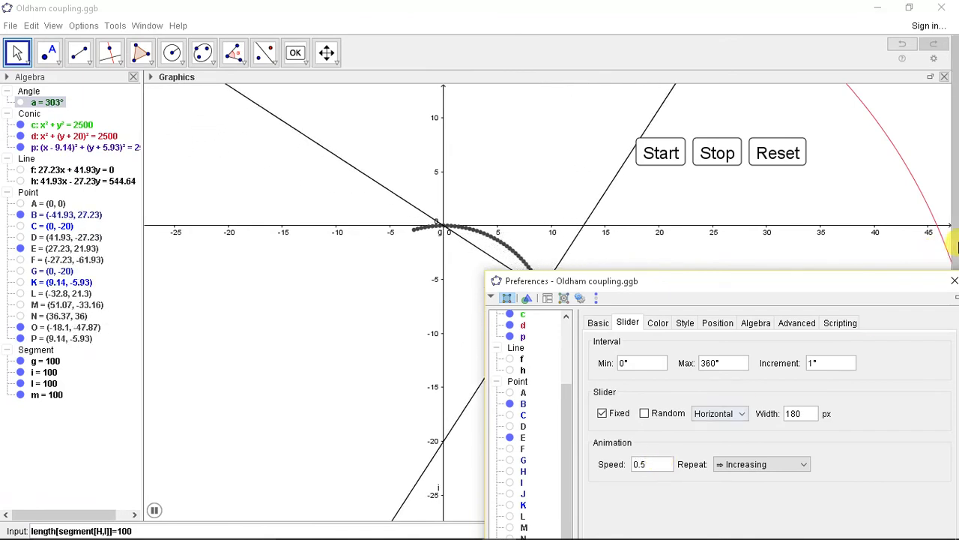
click(953, 280)
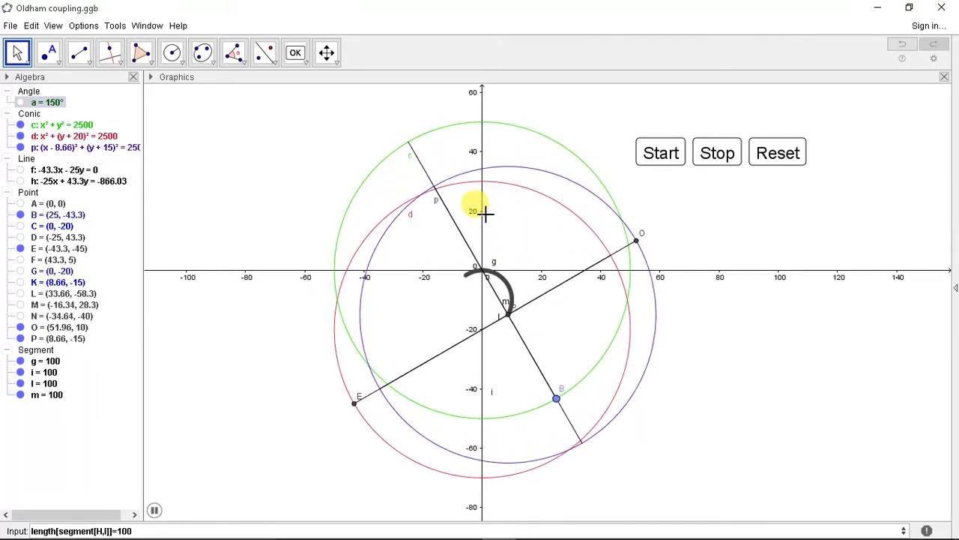
- Give circle p a thicker purple outline via its Object Properties style settings
right_click(63, 146)
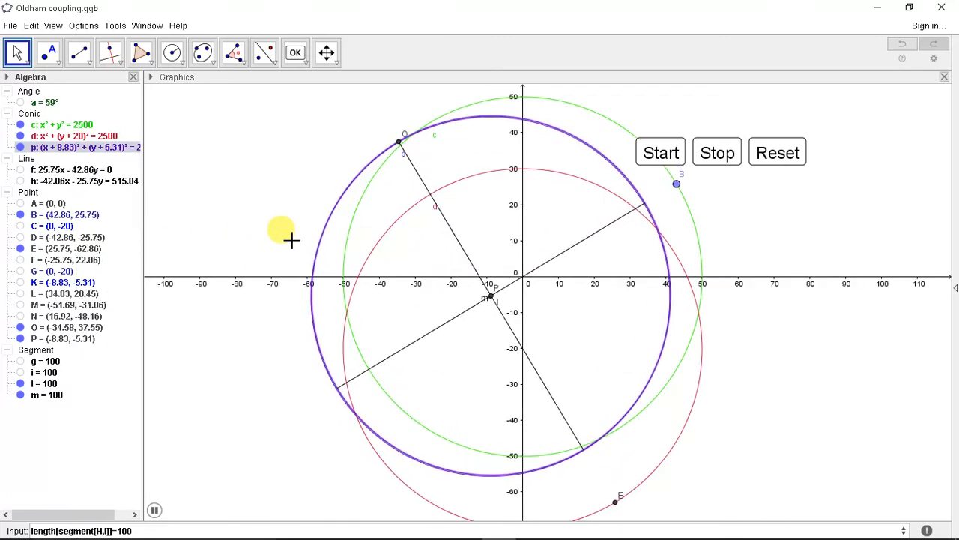
- Hide all objects except circle p and points O and P, keeping P's traced path visible
right_click(83, 147)
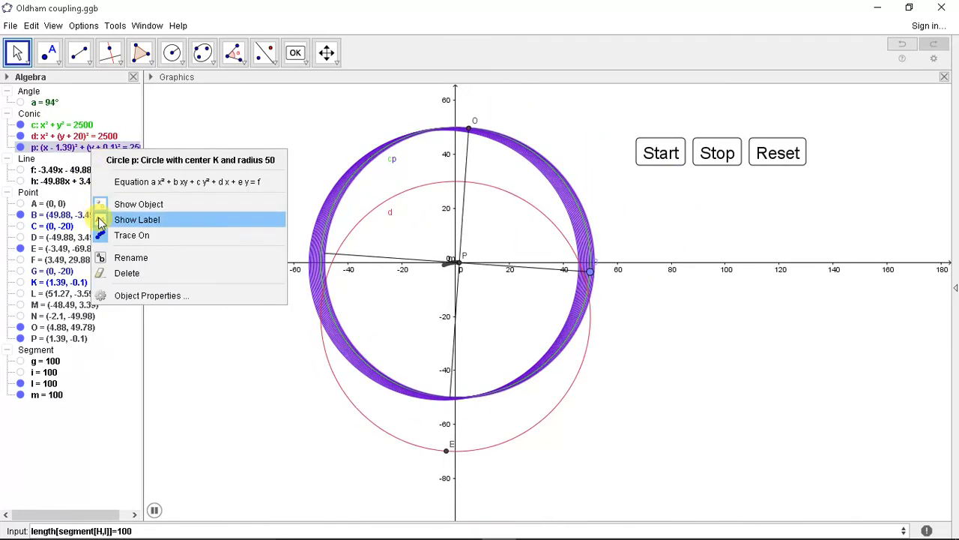
click(716, 153)
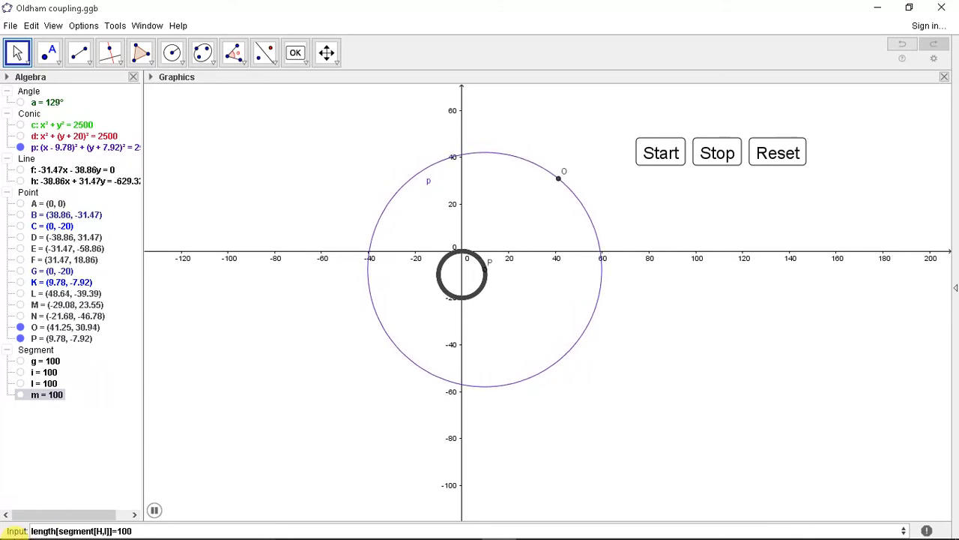
- Pause the rotation animation with angle a held at 235°
click(717, 153)
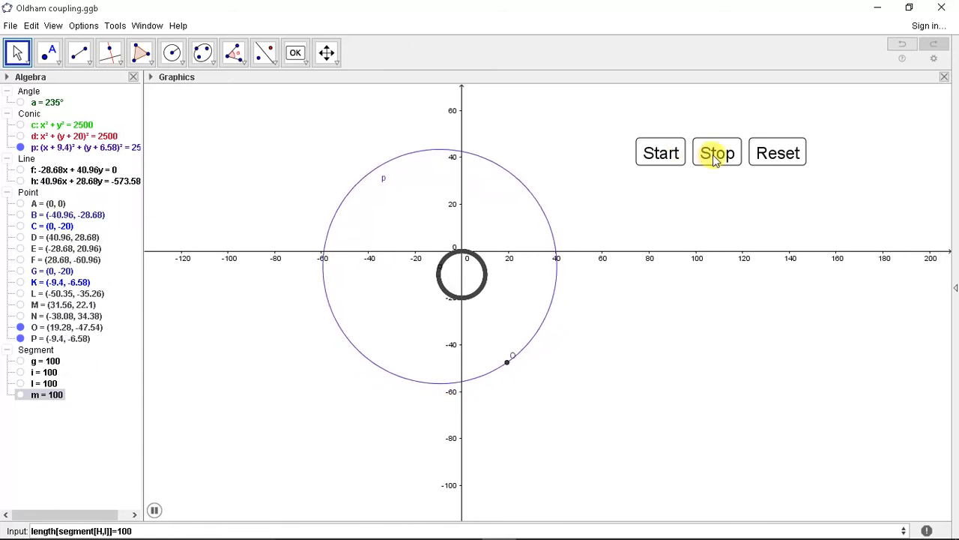
click(716, 153)
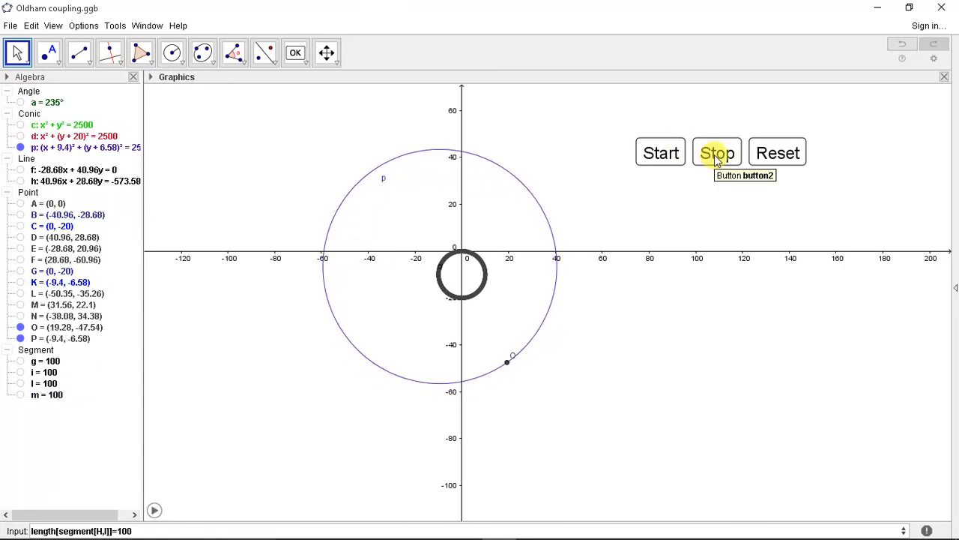